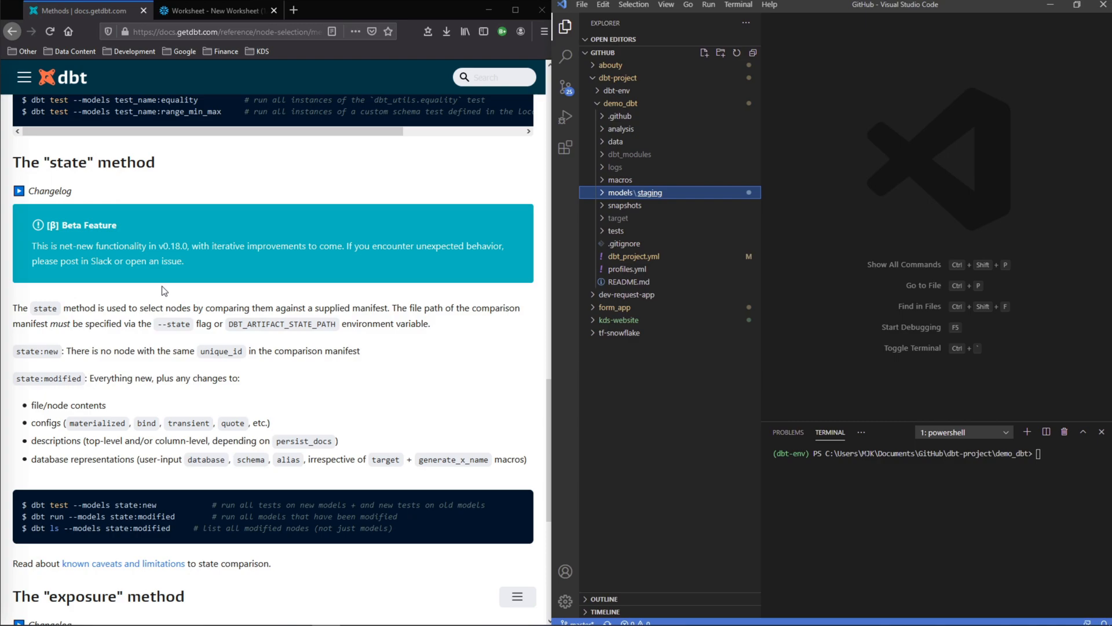
mouse_move(740, 415)
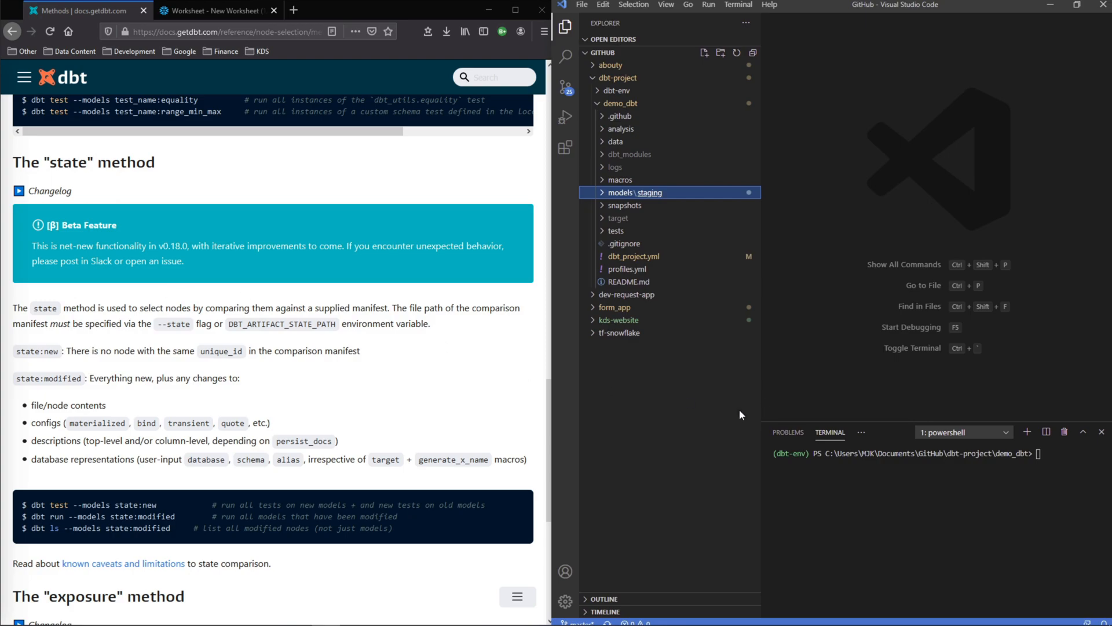
- Run dbt compile and expand the target folder to reveal manifest.json
click(391, 308)
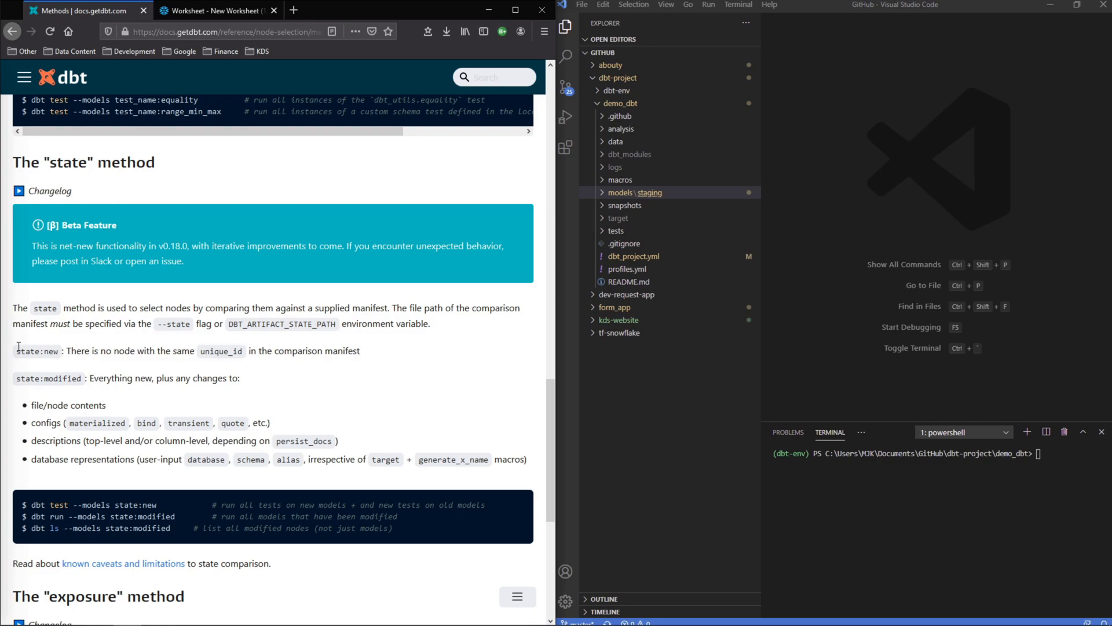
double_click(174, 323)
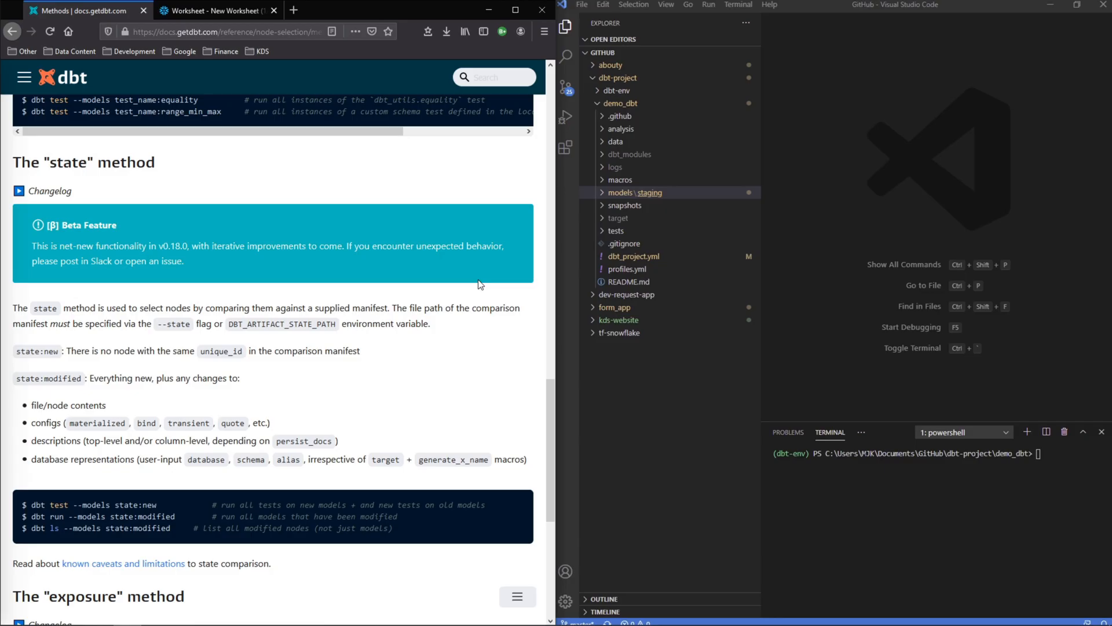
text(db)
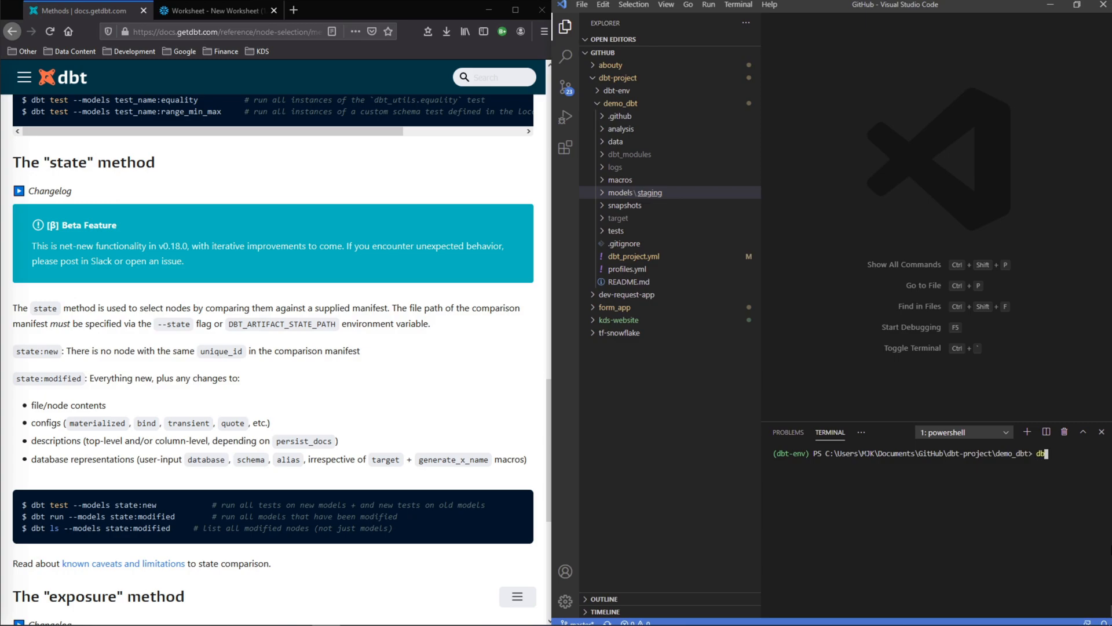
text(compile)
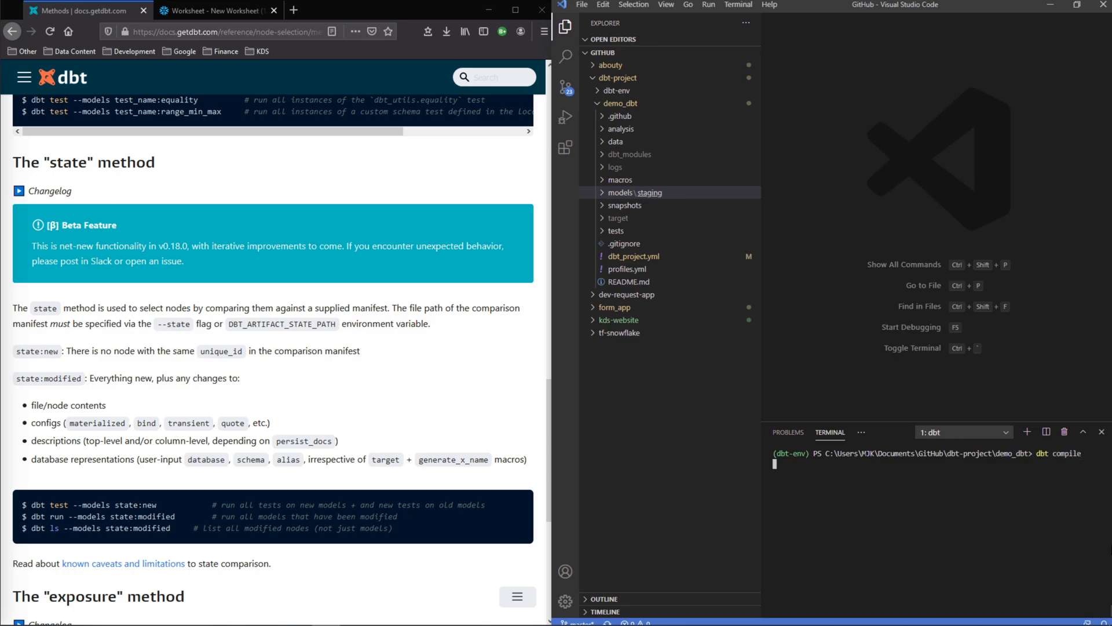
key(Return)
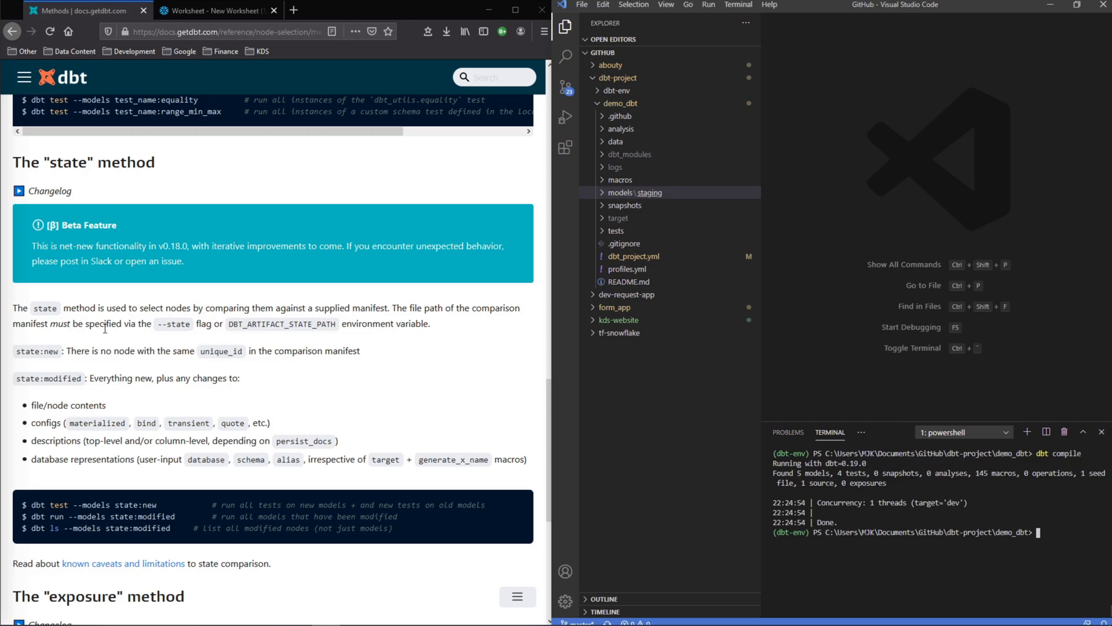
click(617, 218)
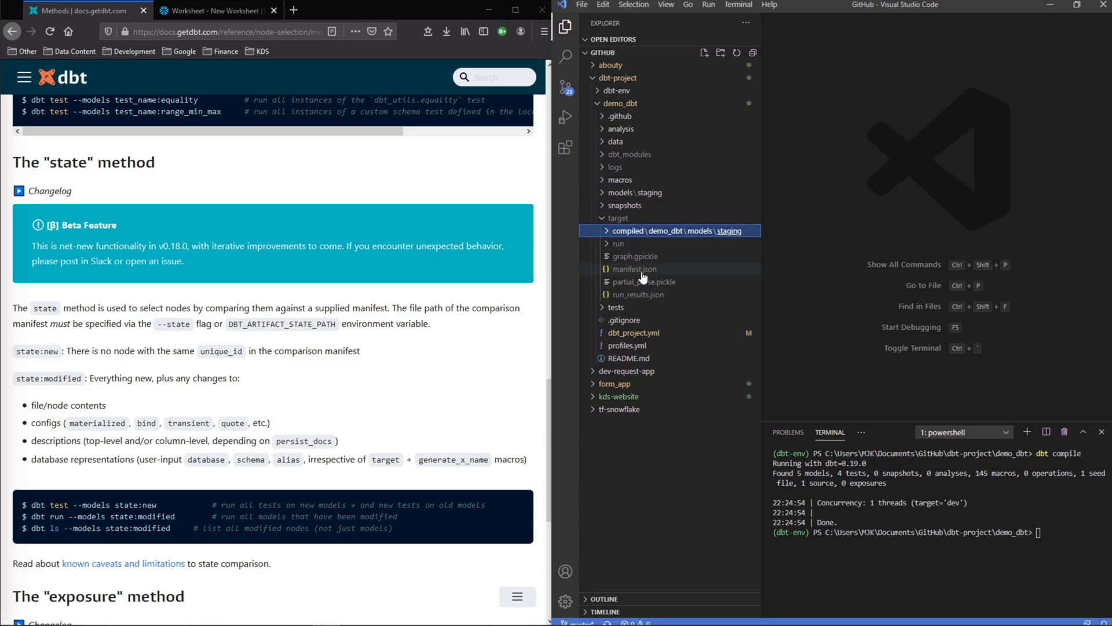
click(633, 269)
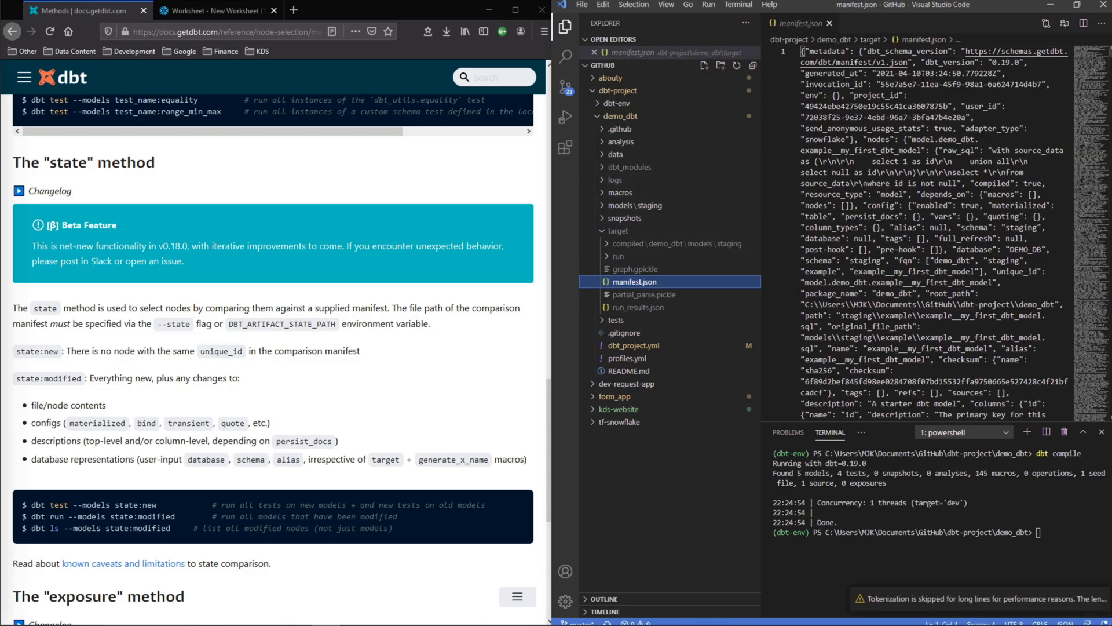
scroll(down, 3)
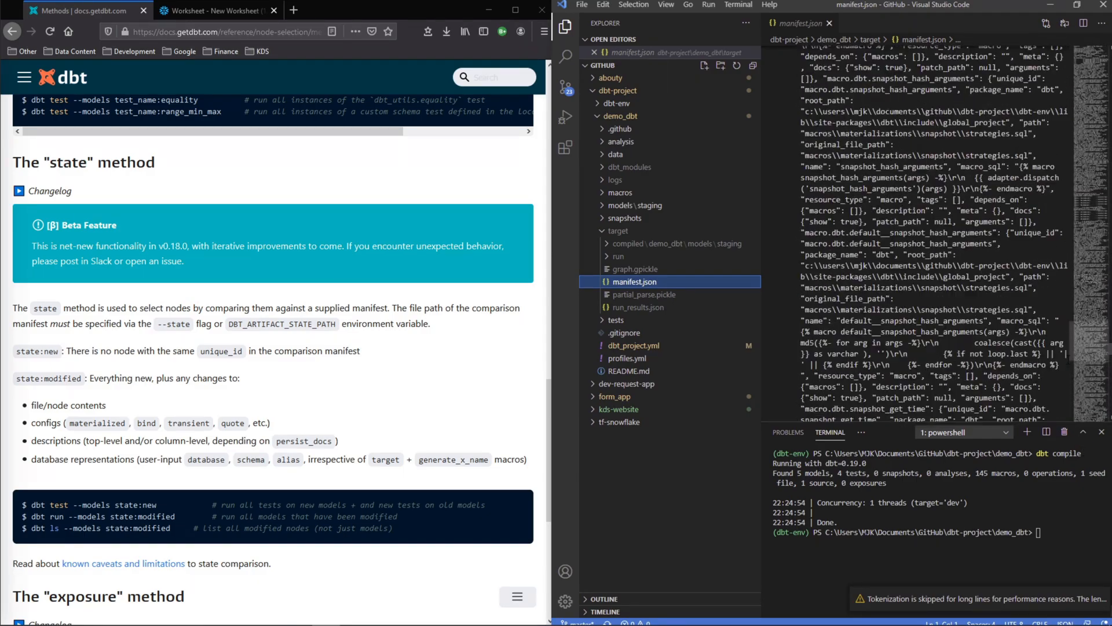
click(827, 22)
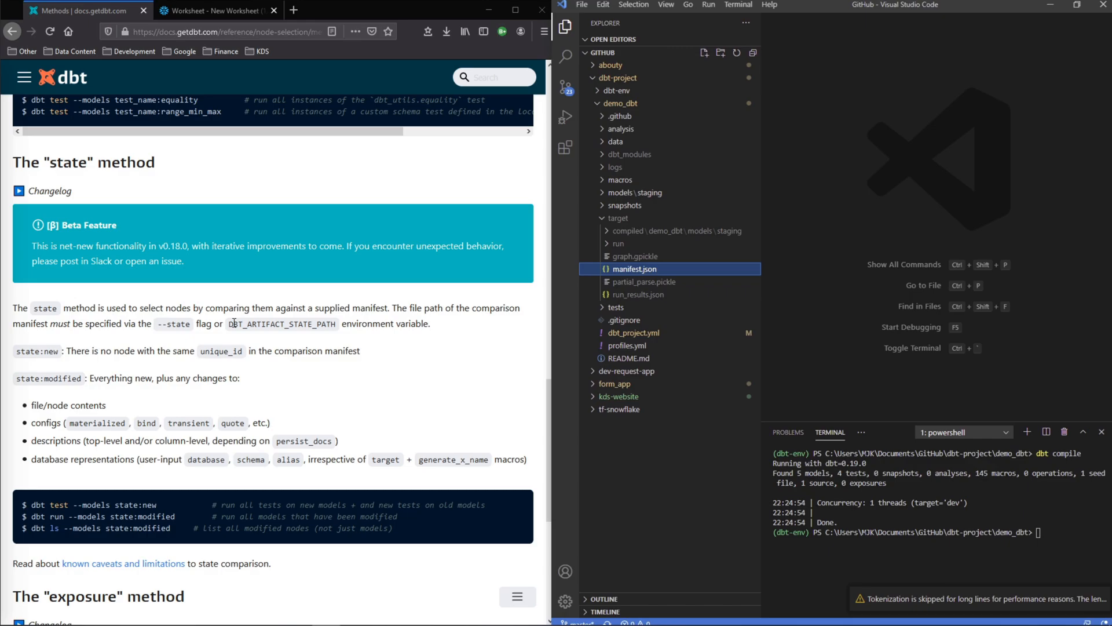
double_click(181, 324)
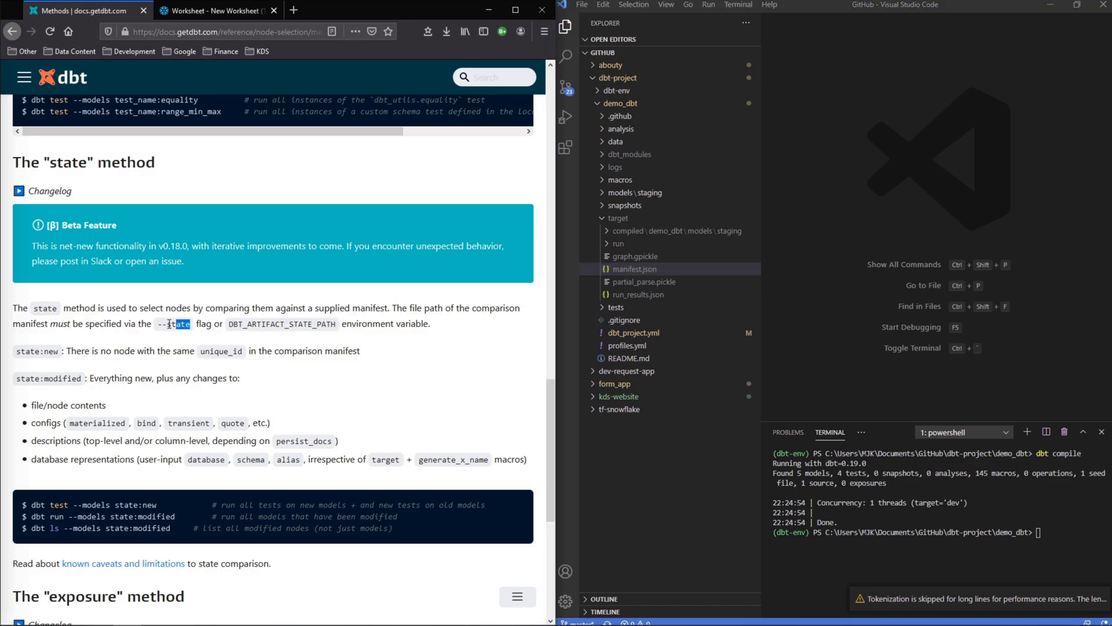
double_click(172, 323)
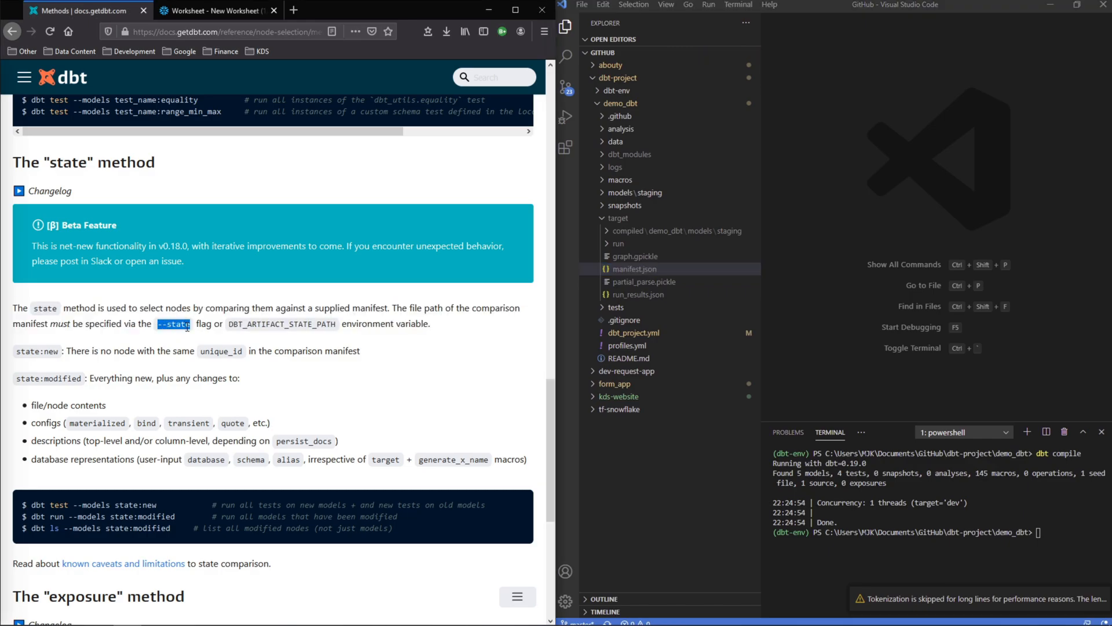
mouse_move(677, 275)
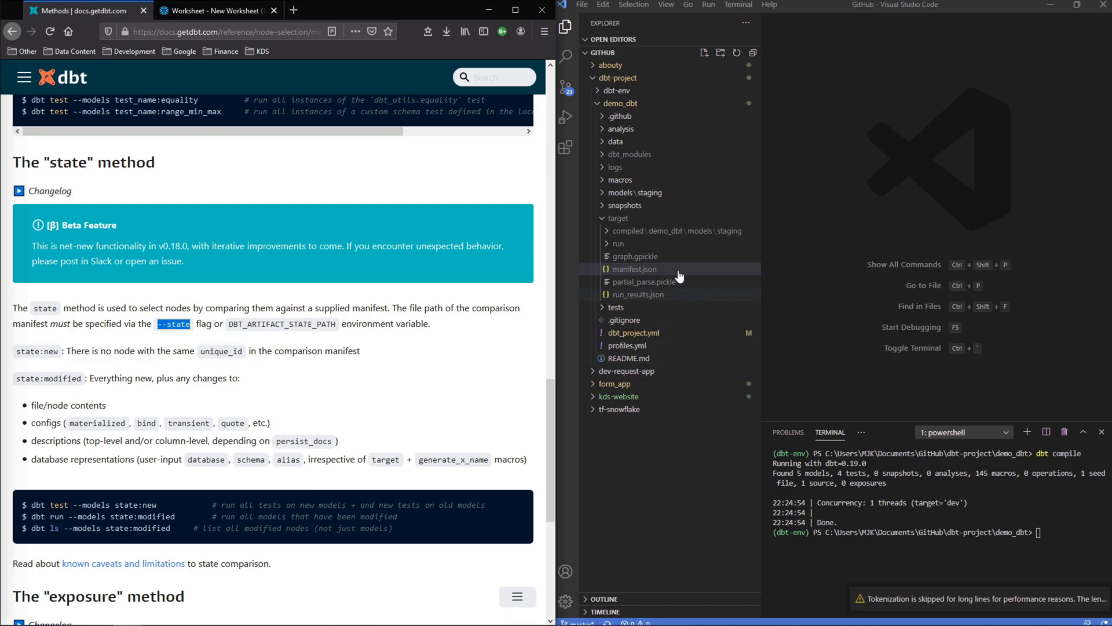
mouse_move(636, 277)
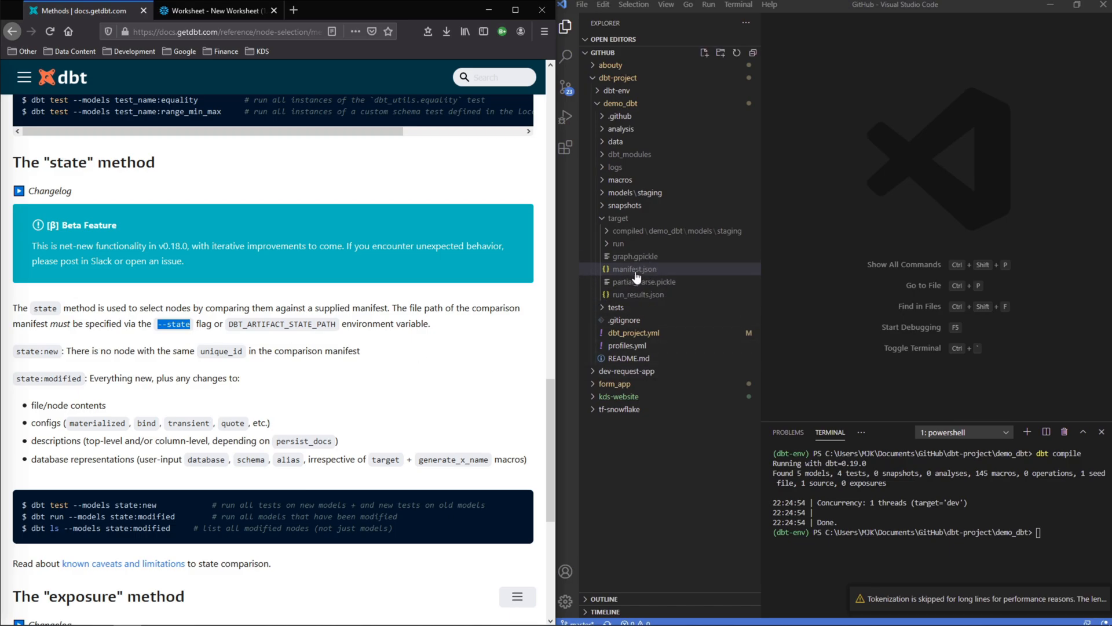
mouse_move(844, 280)
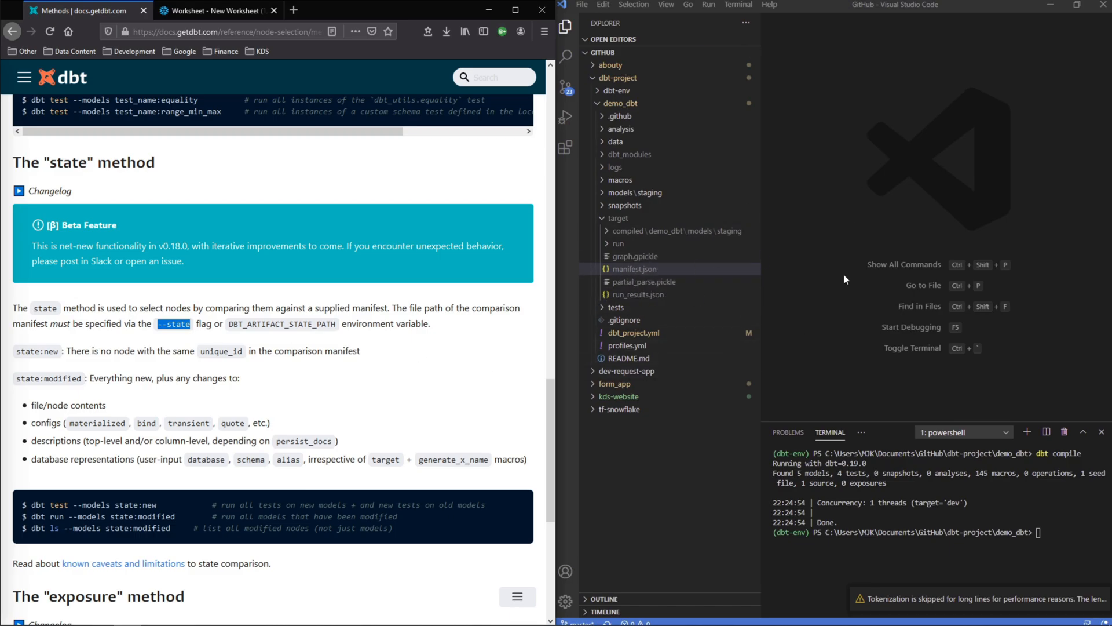
mouse_move(632, 269)
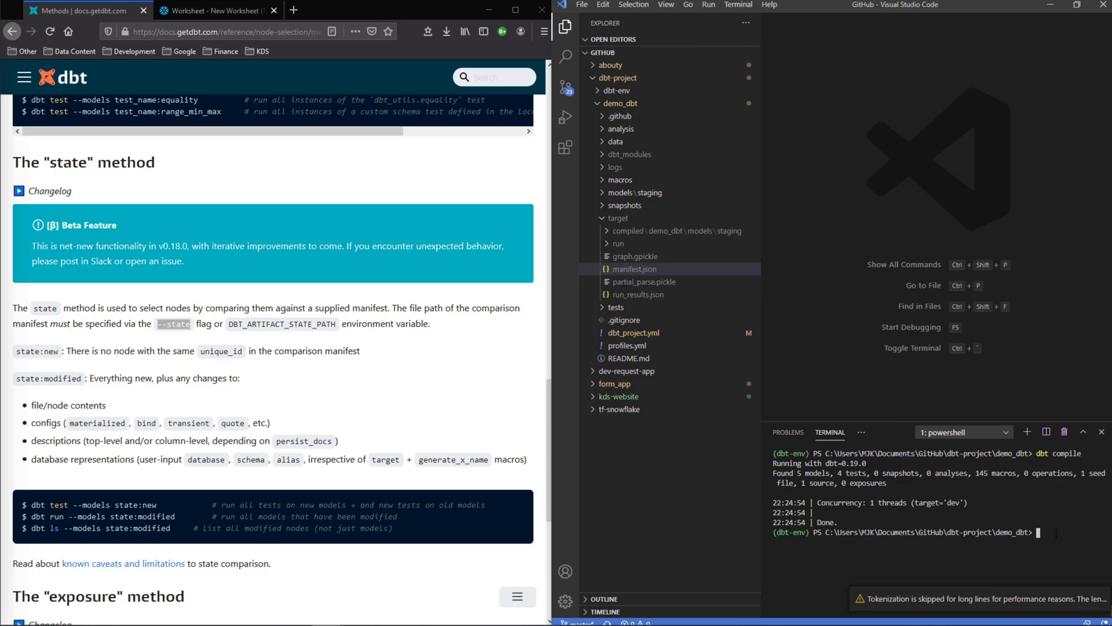
- Move manifest.json from target into the project root with mv, then view and close it
text(mv)
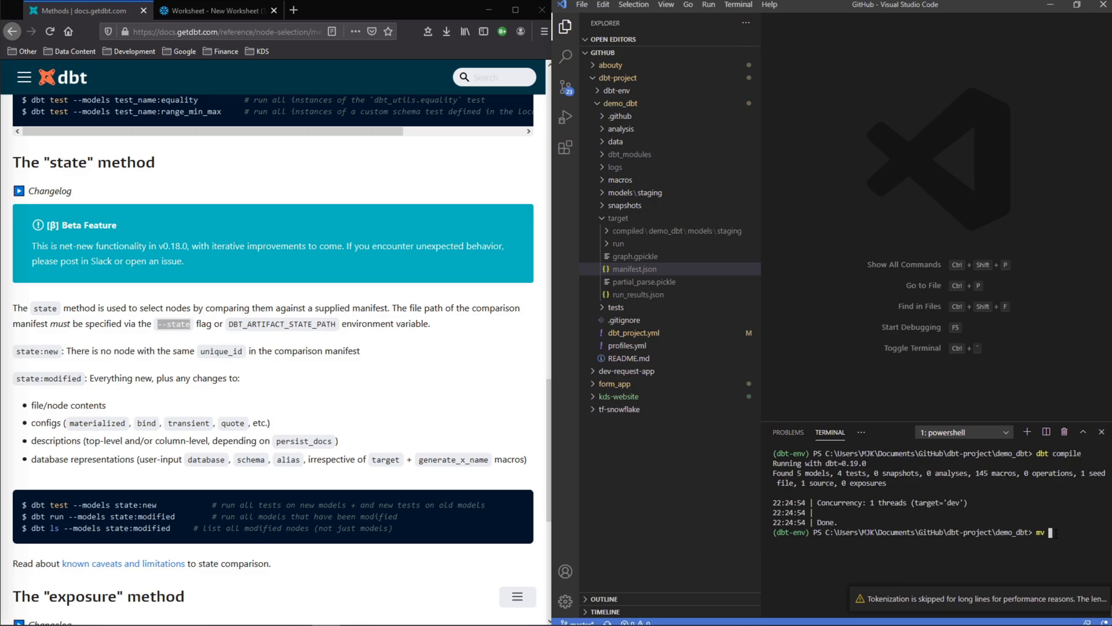
text(target/manifest.json .)
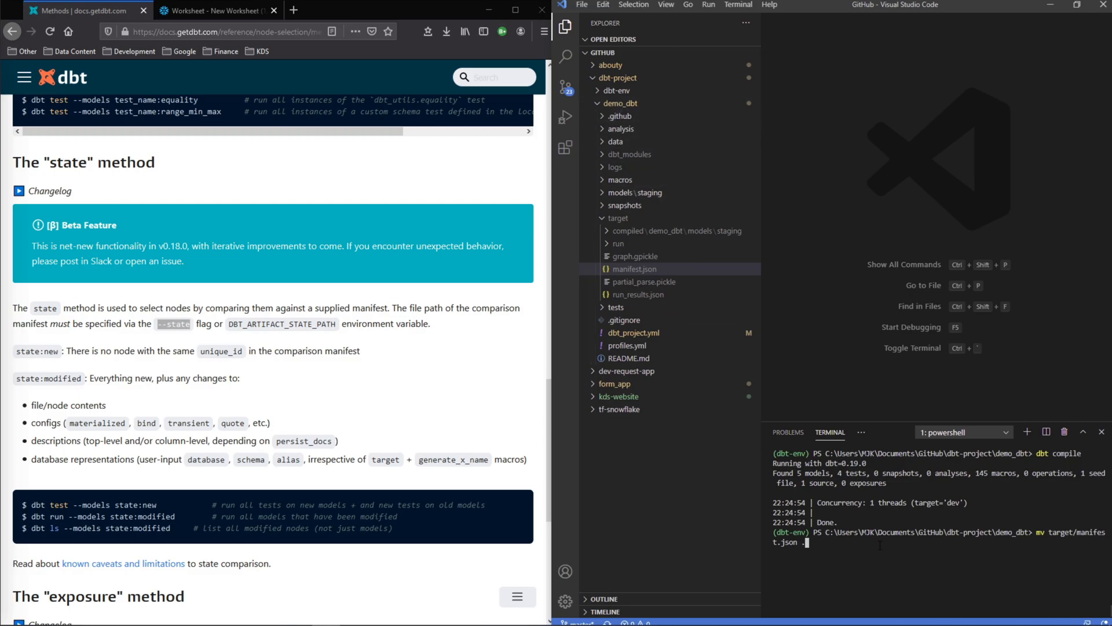
key(Return)
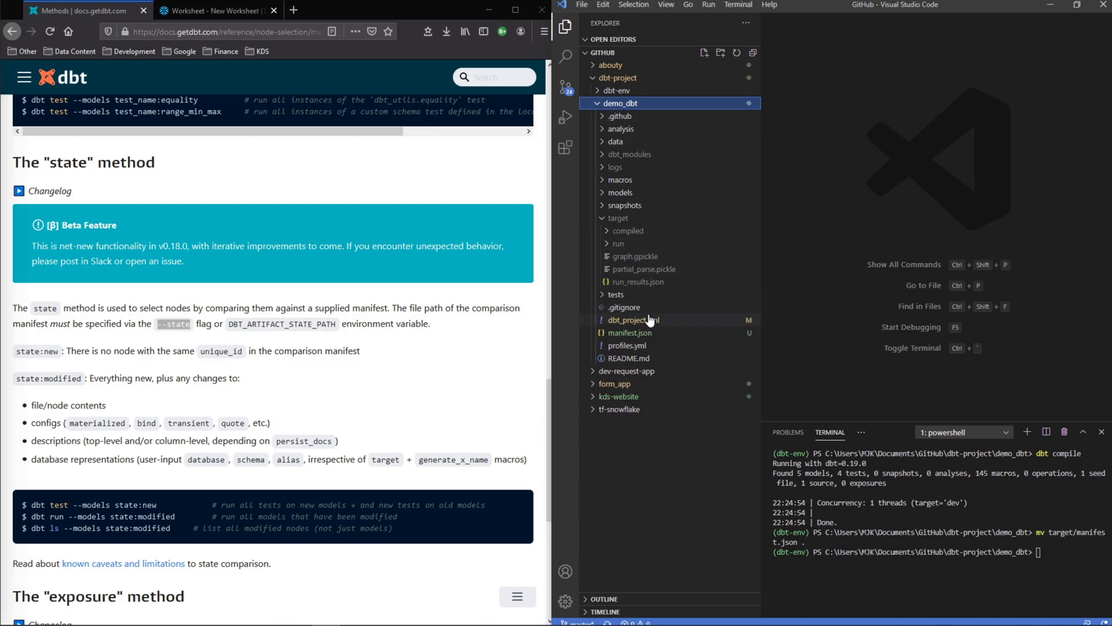
click(628, 345)
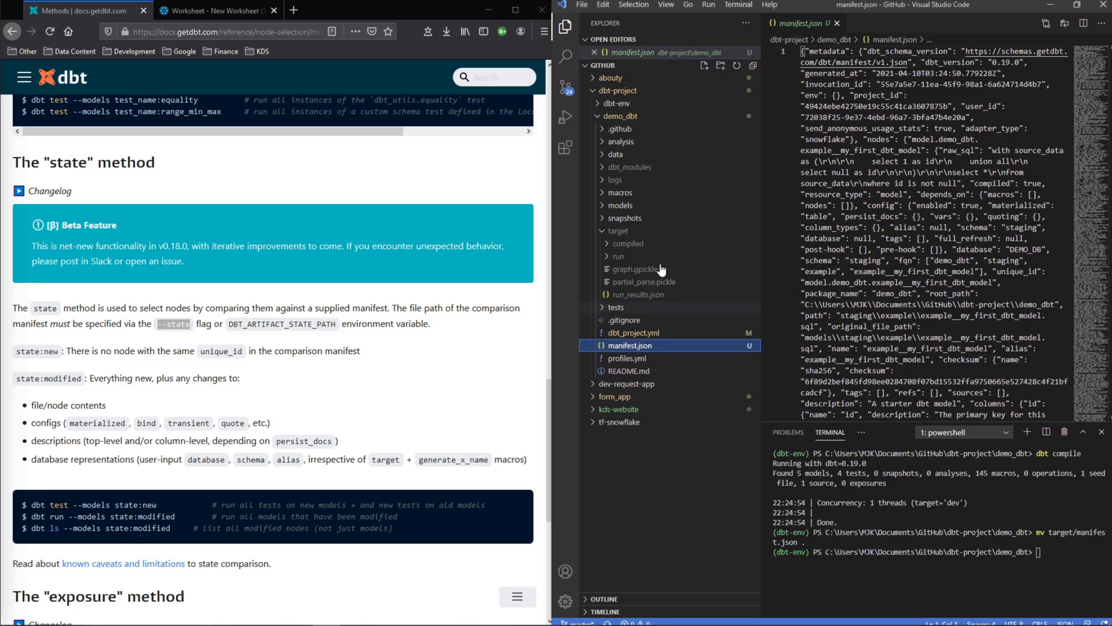
click(836, 22)
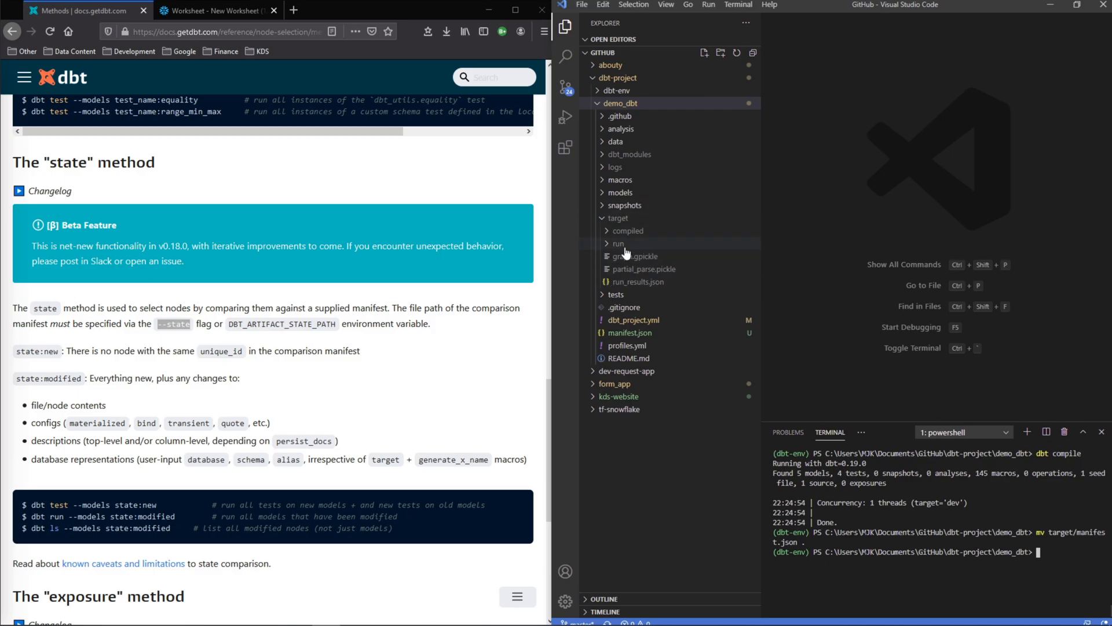
mouse_move(628, 333)
text(dbt compile)
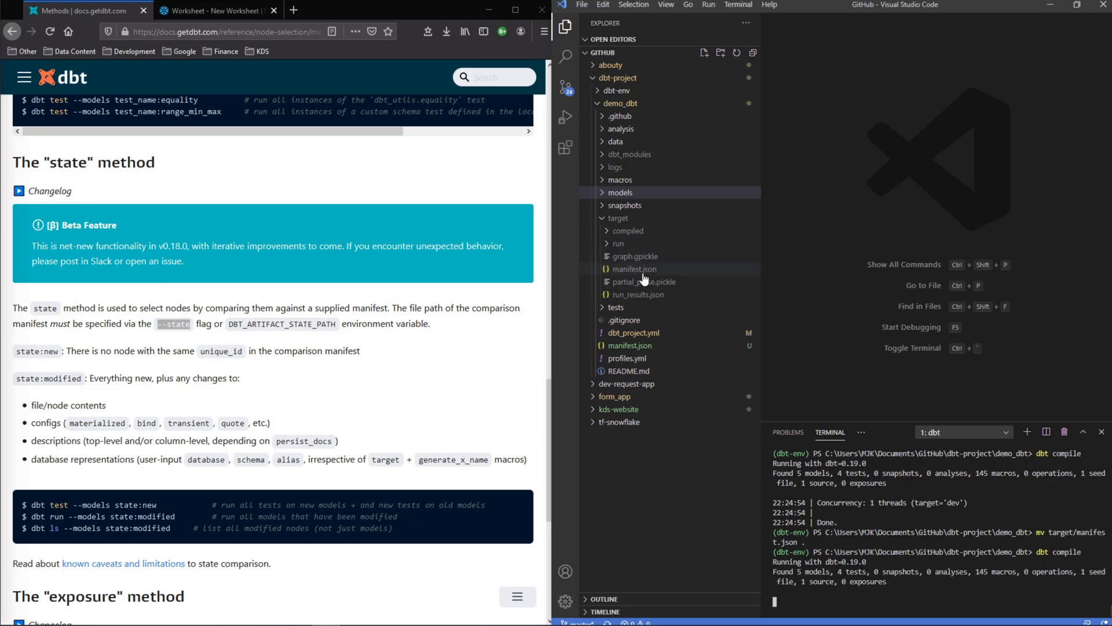
- Inspect the regenerated manifest.json in the target folder after the second compile
click(634, 345)
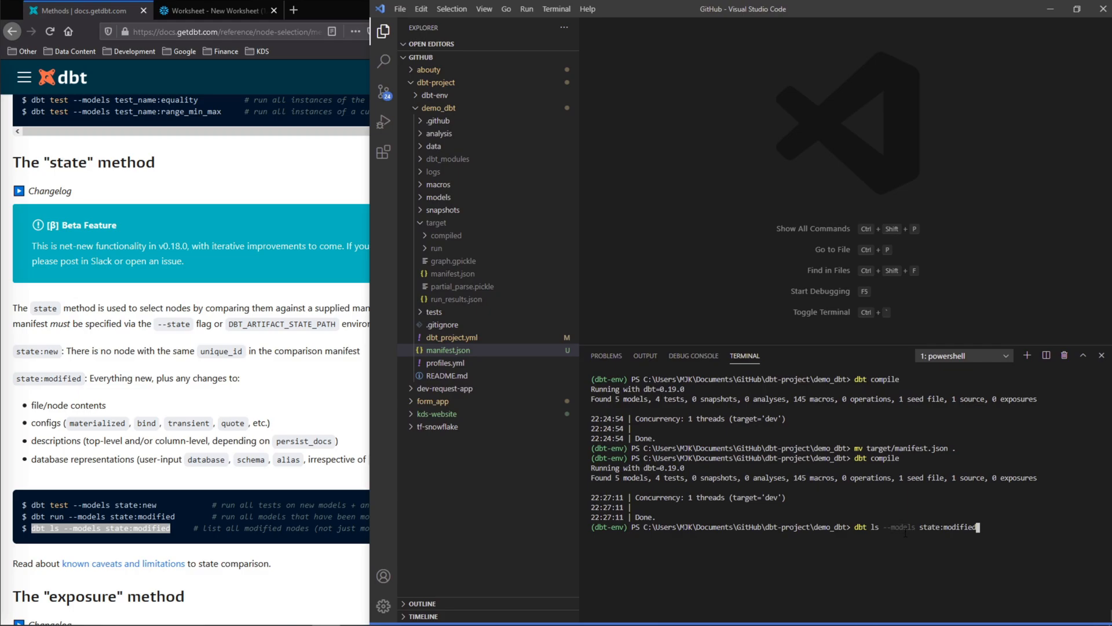
- Run dbt ls --models state:modified --state . showing no nodes selected, then collapse target
double_click(947, 527)
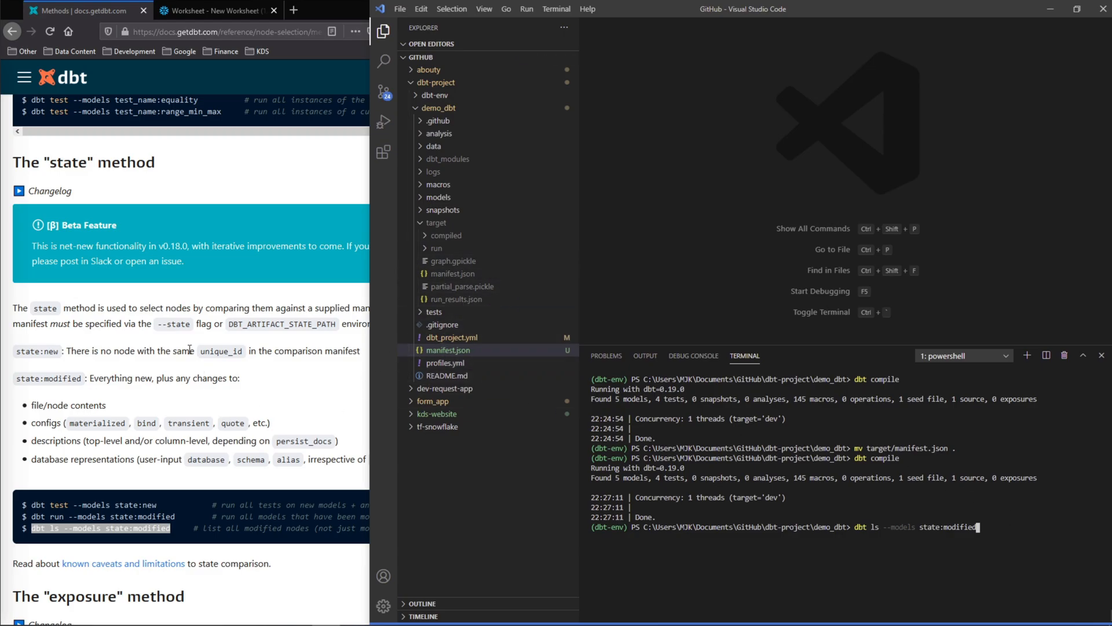
mouse_move(160, 324)
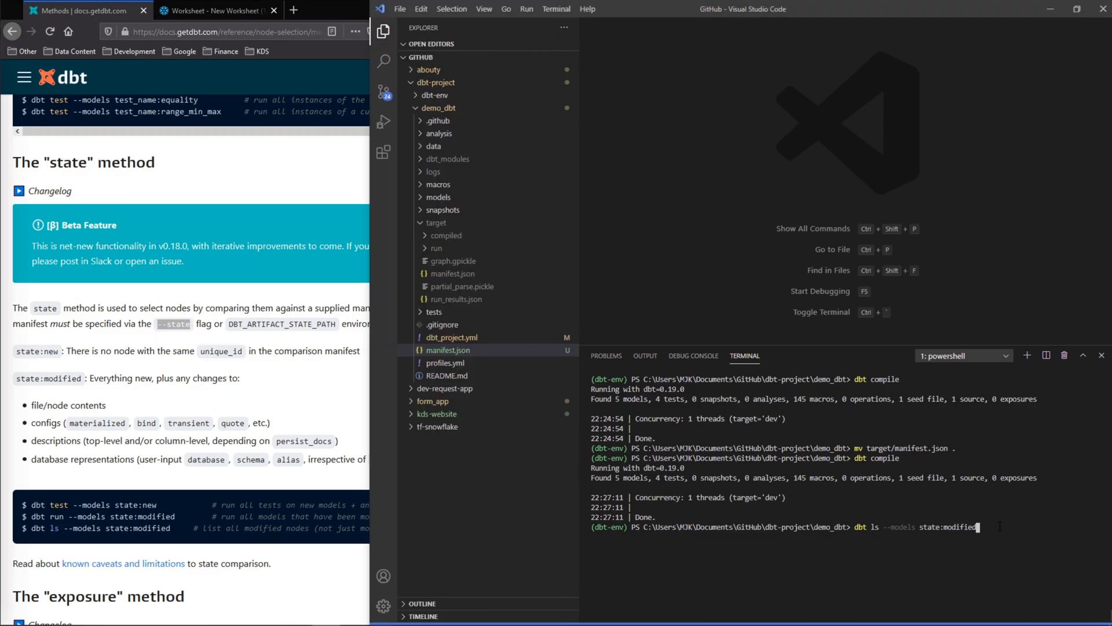
text(--state)
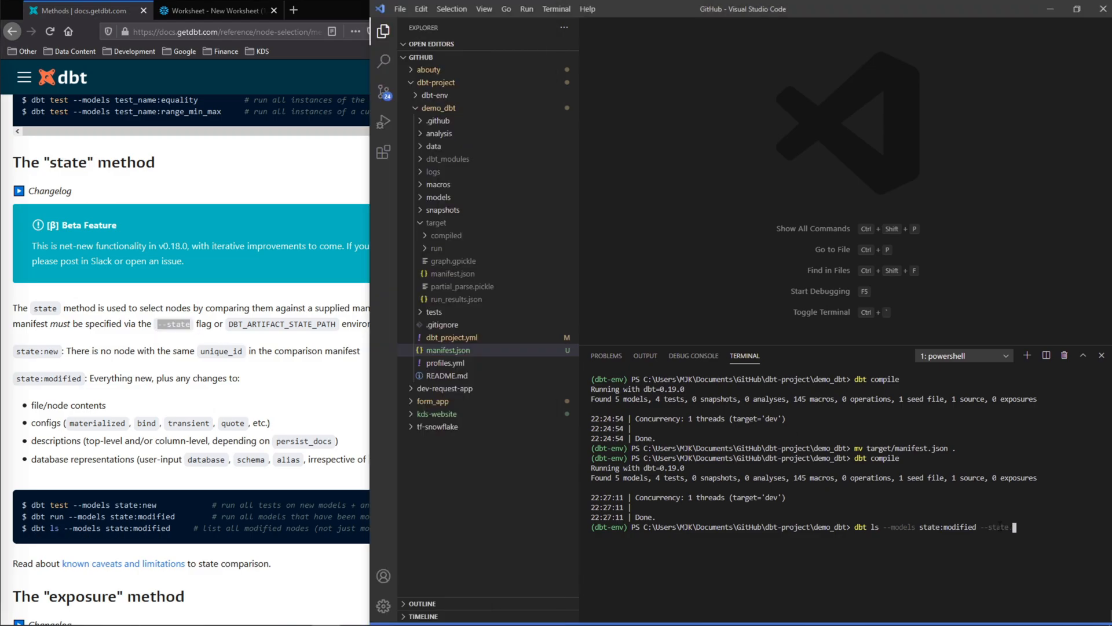
text(.)
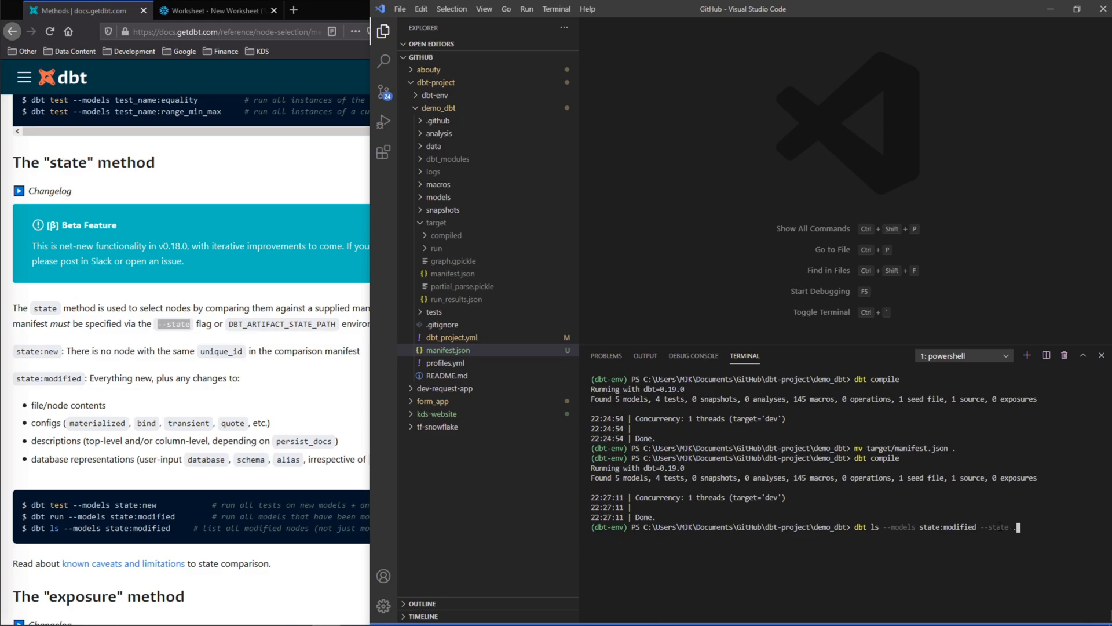
mouse_move(438, 360)
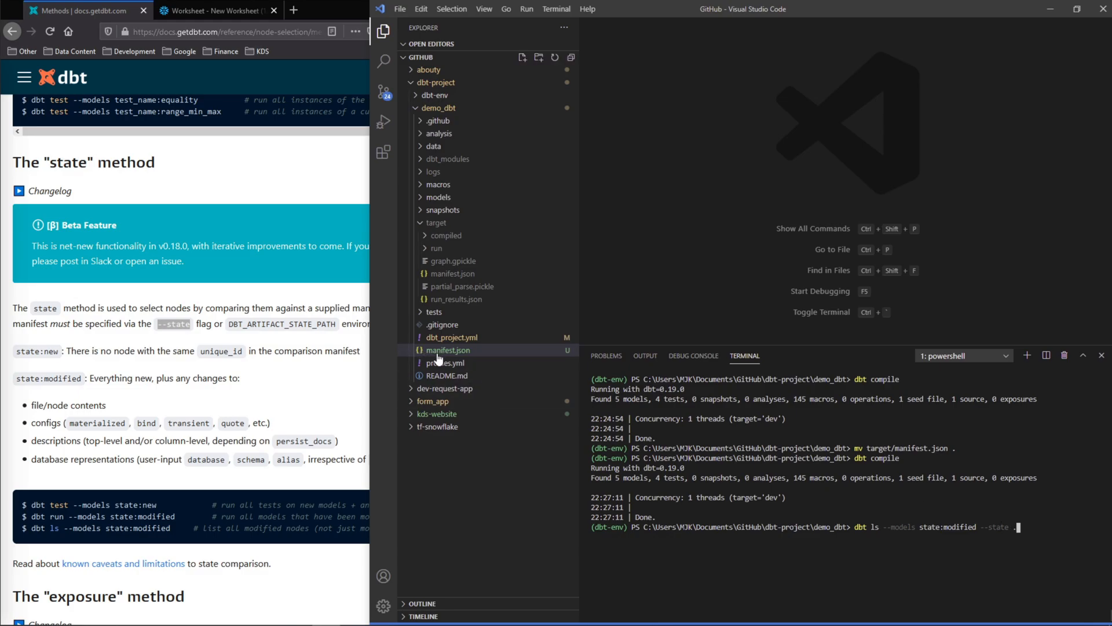
key(Return)
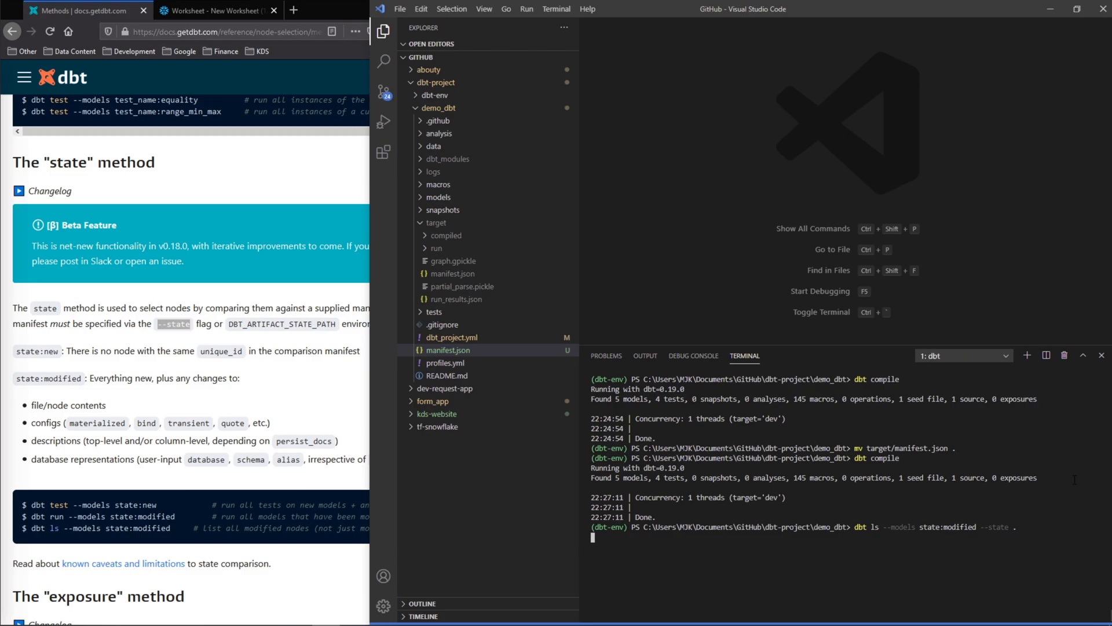
key(Return)
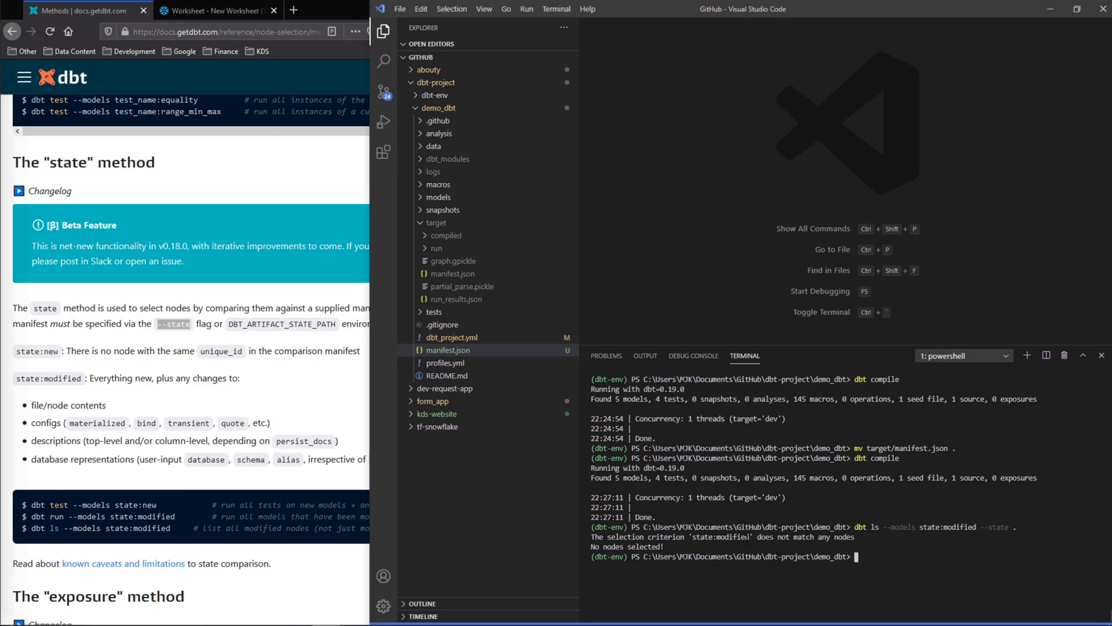
click(436, 223)
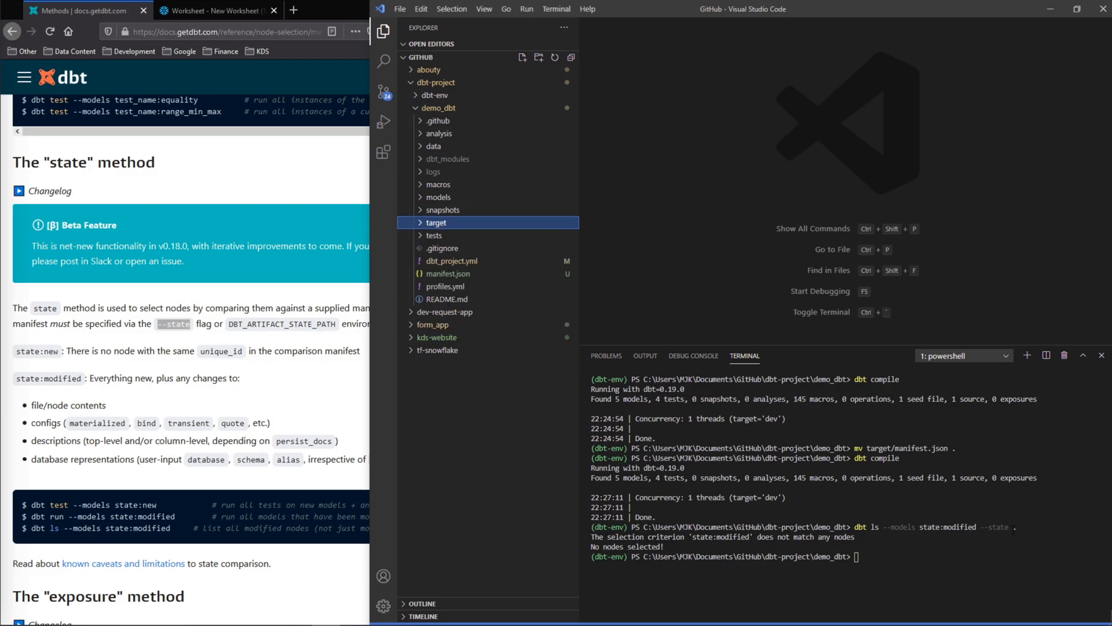
mouse_move(435, 209)
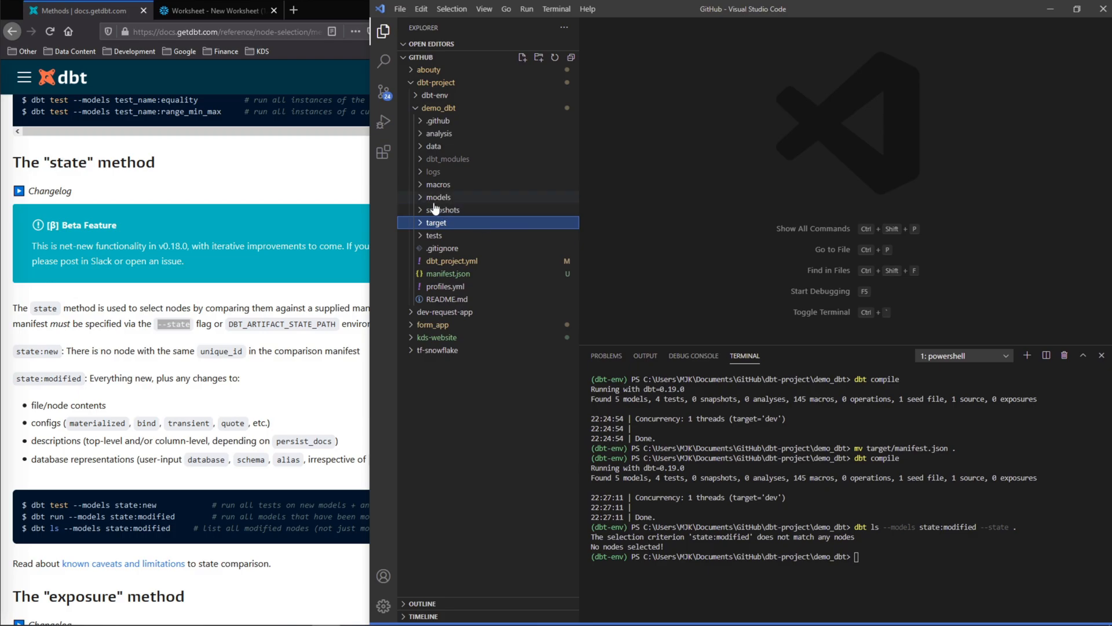
- Add a 'Bulls' team select to example__teams.sql under models/staging/example and save it
click(438, 197)
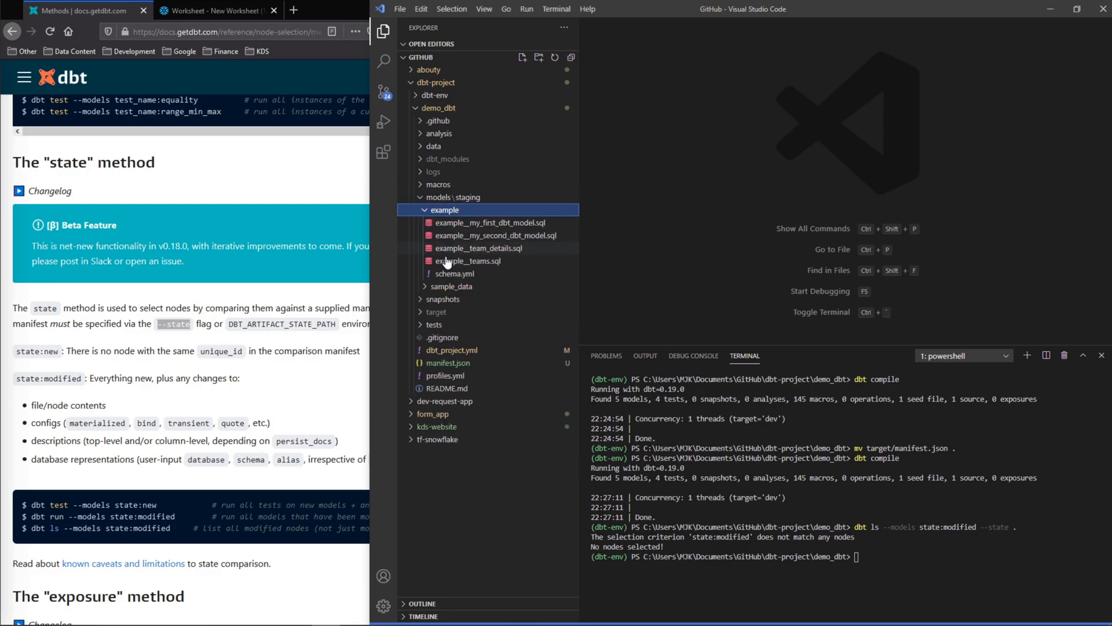
click(469, 261)
text('Bulls' as team)
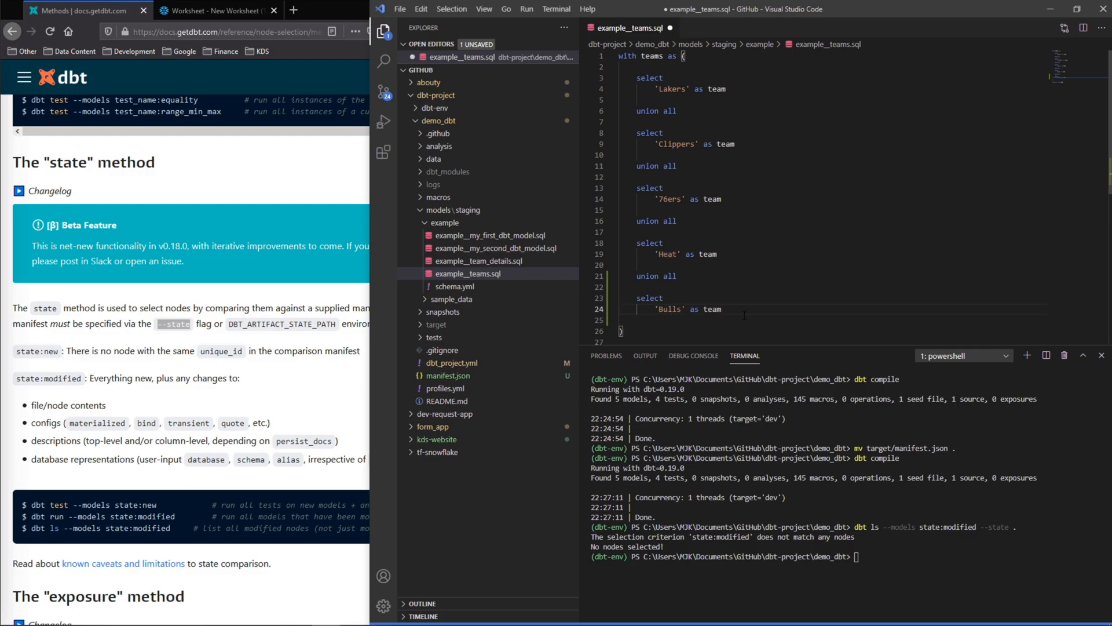
key(ctrl+s)
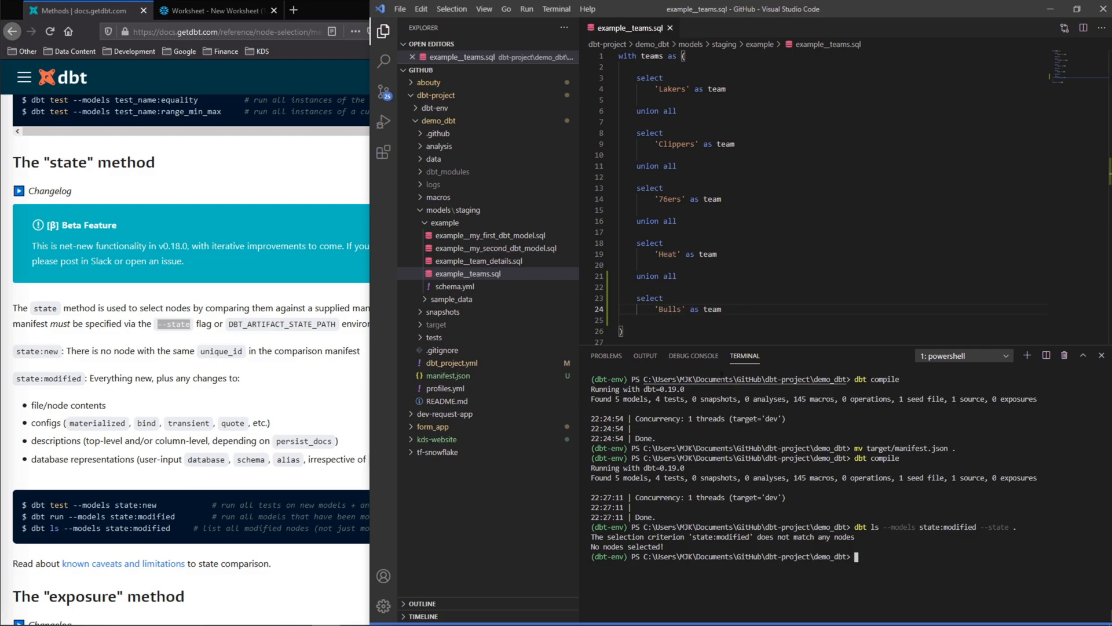
click(467, 274)
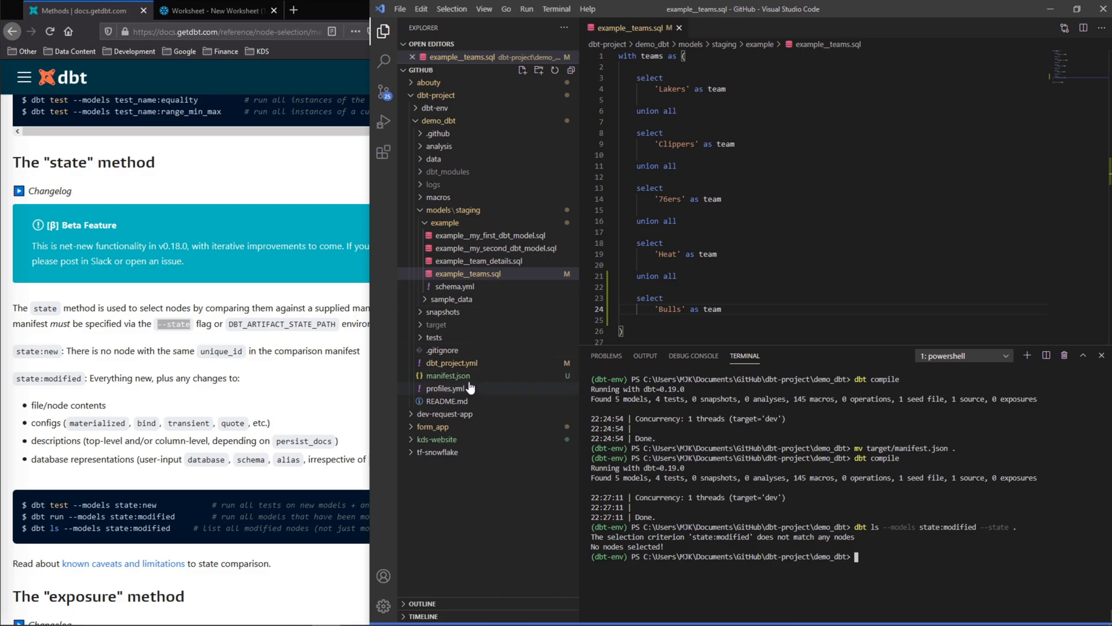
mouse_move(467, 328)
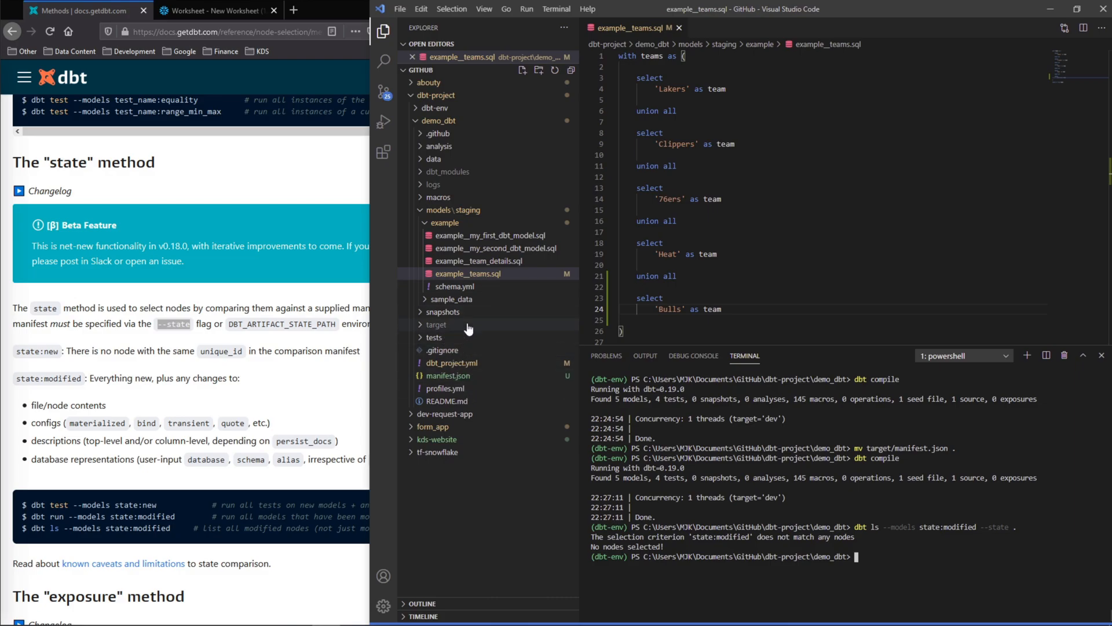
mouse_move(447, 376)
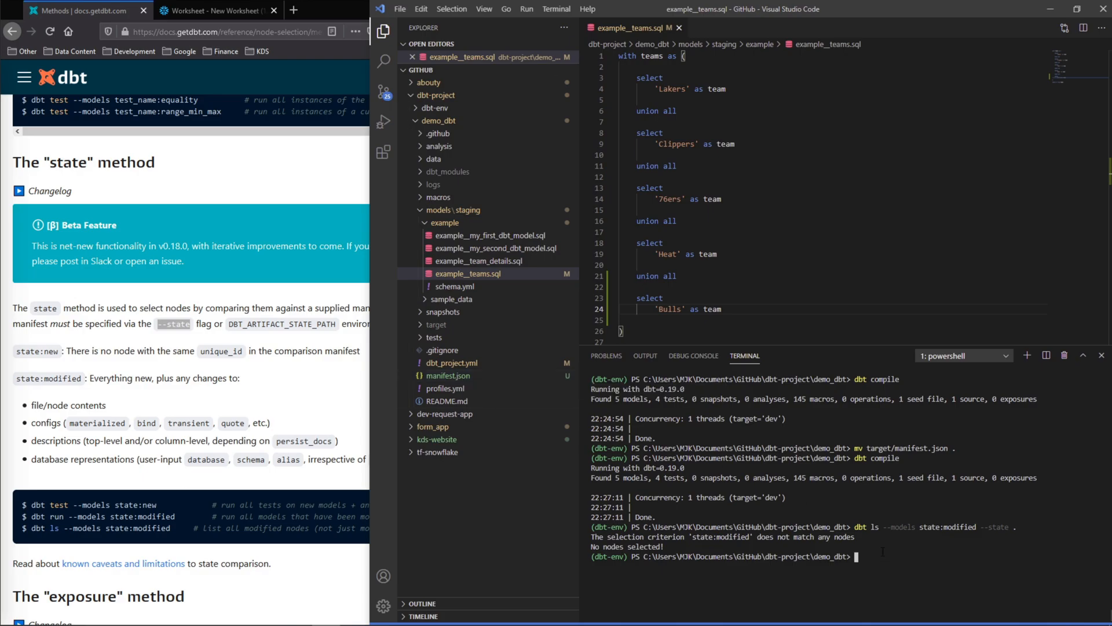
- Rerun dbt ls state:modified, which now returns only the example__teams model
text(dbt ls --models state:modified --state .)
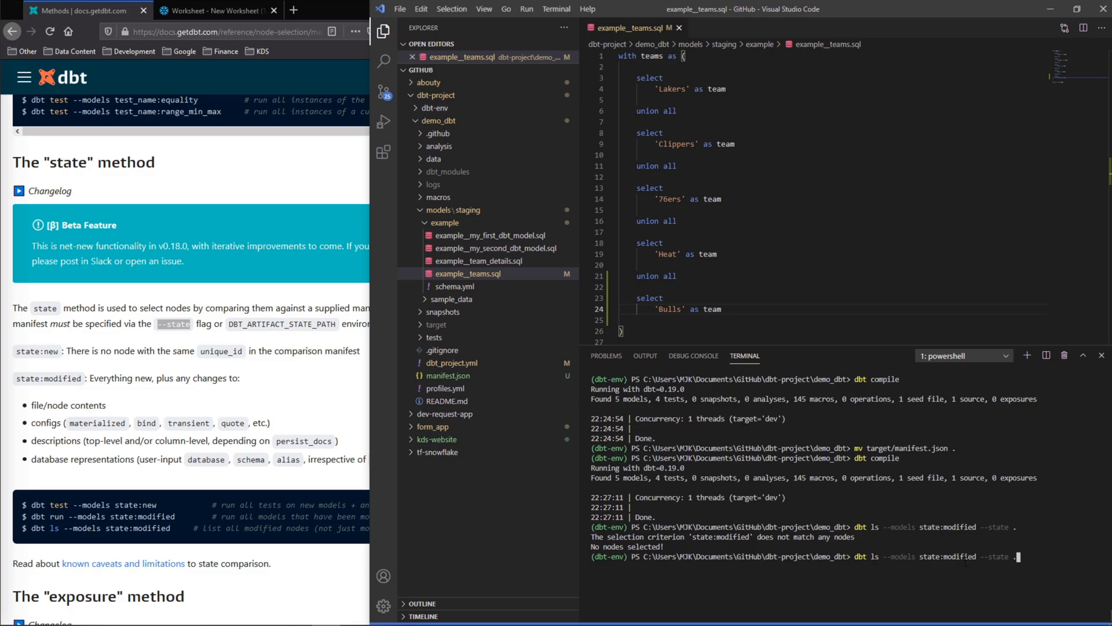
double_click(996, 557)
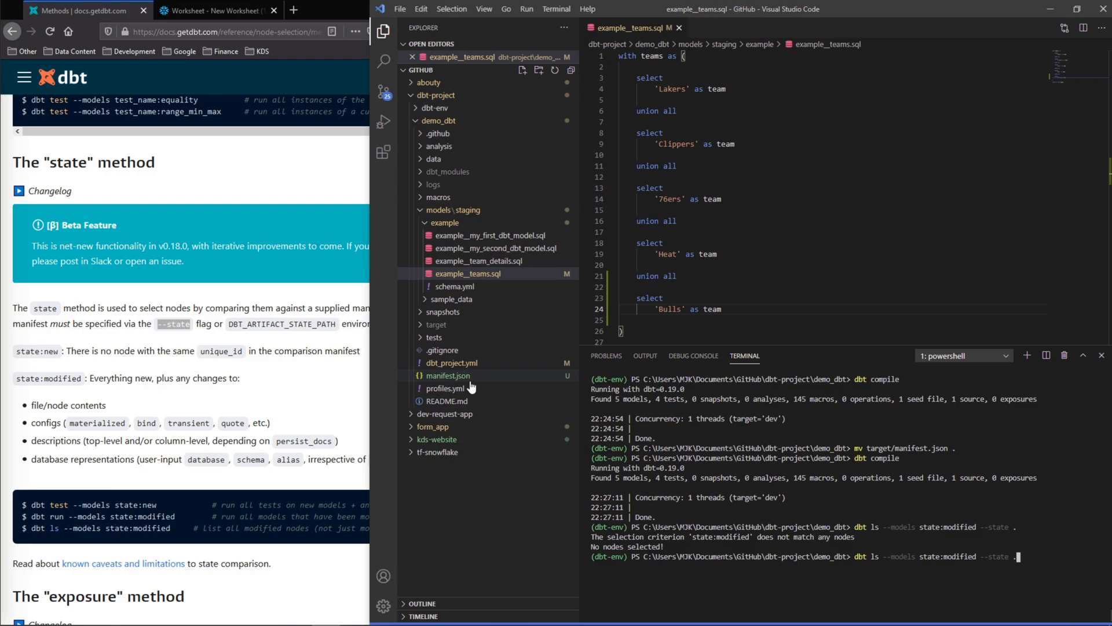
mouse_move(460, 380)
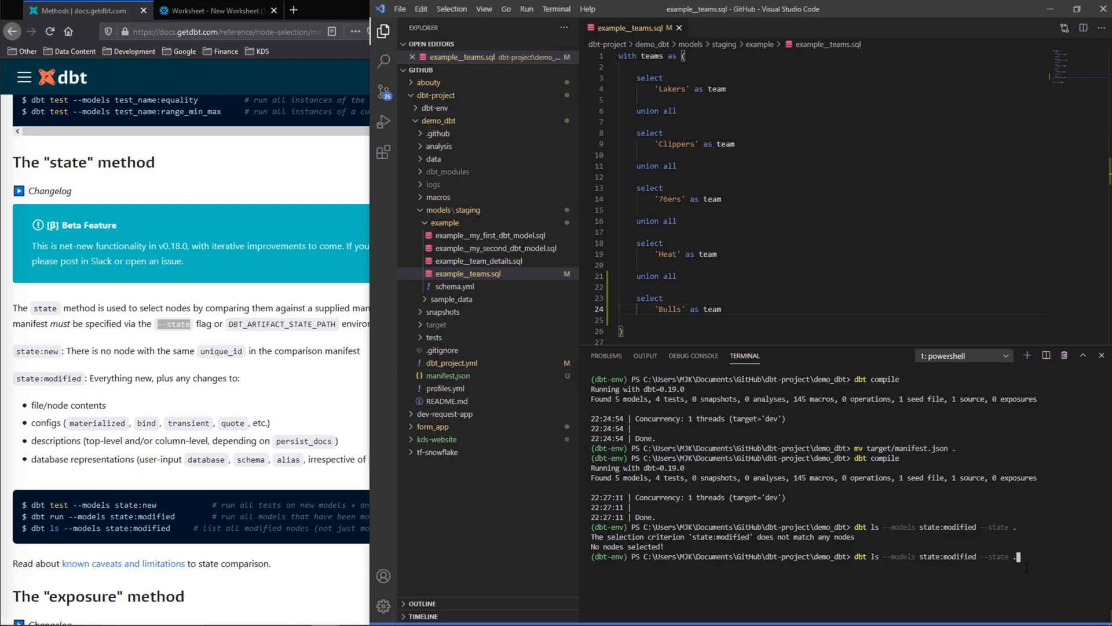
key(Return)
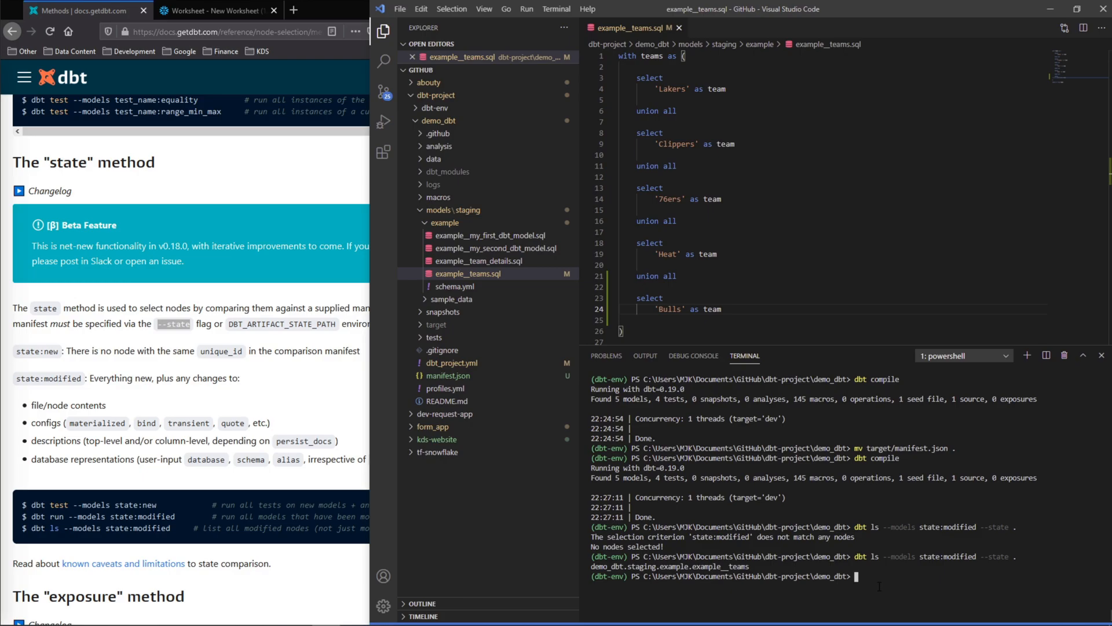
text(dbt ls --models state:modified --state .)
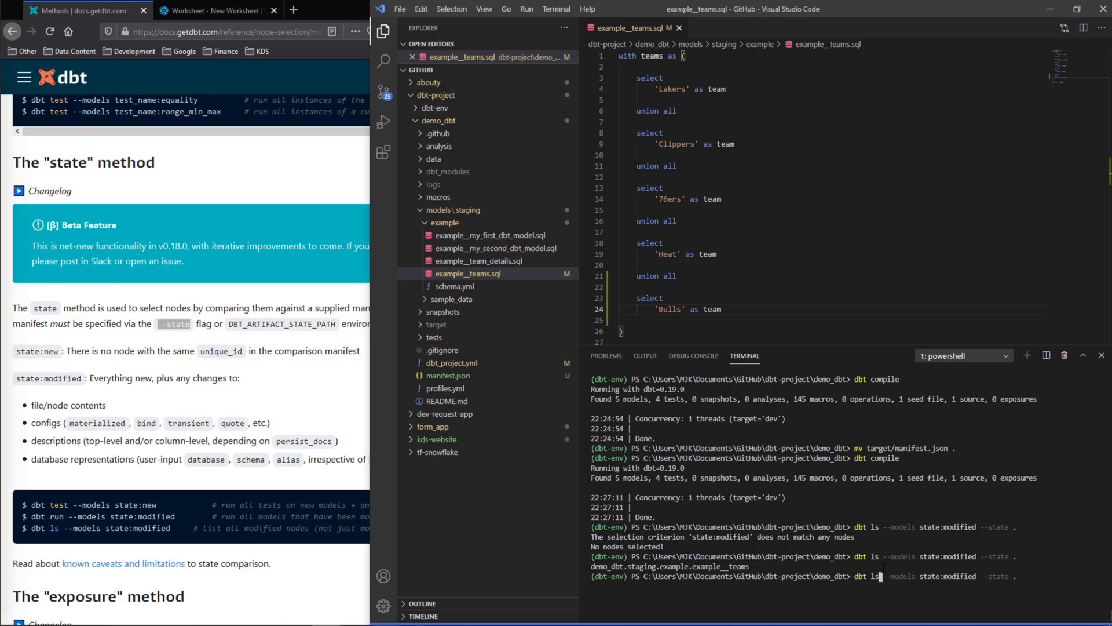
- Execute dbt run --models state:modified --state . to build only example__teams
text(run)
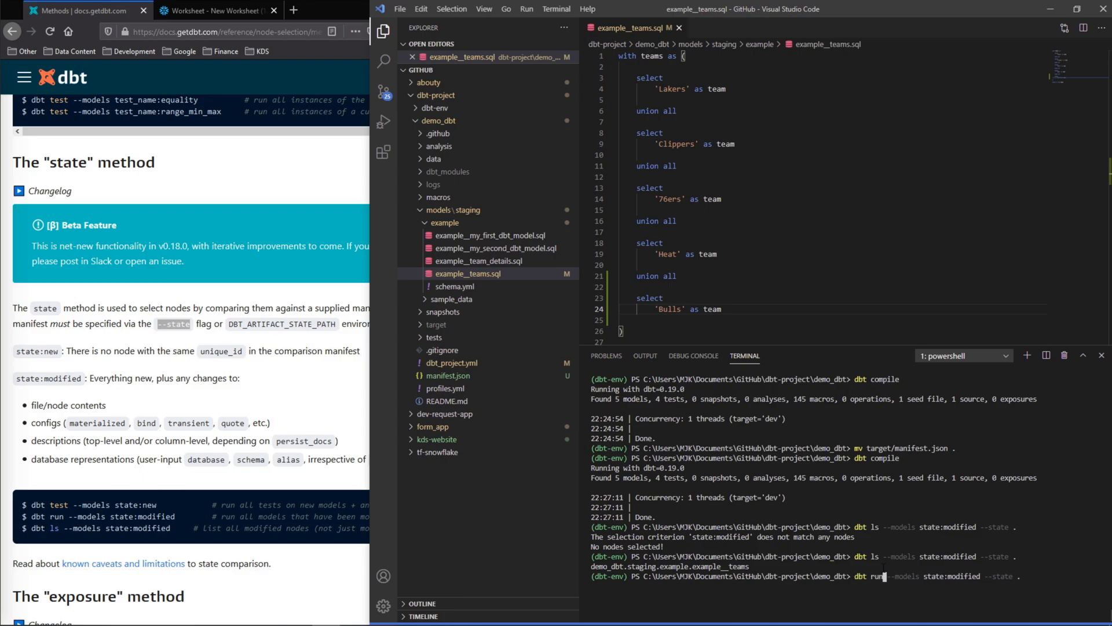
key(Return)
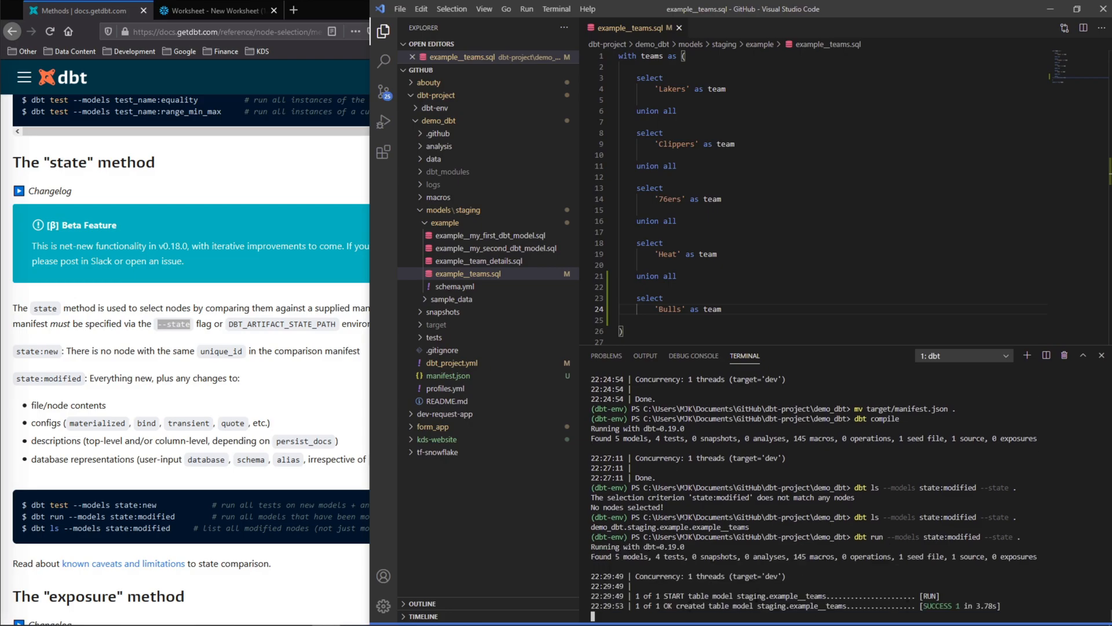
click(213, 11)
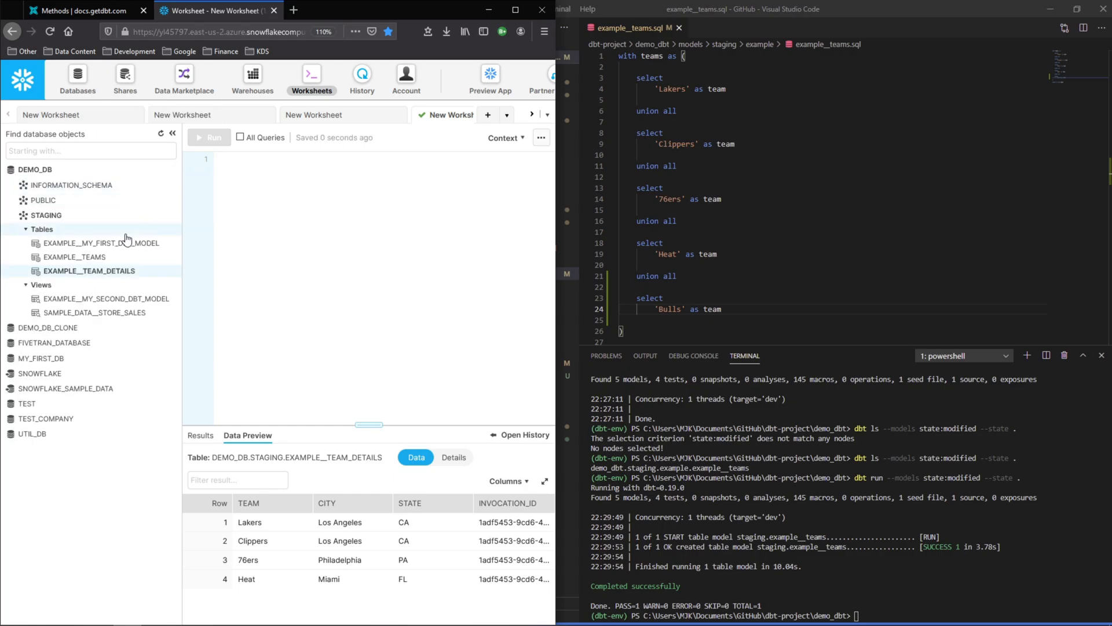
- Preview STAGING.EXAMPLE__TEAMS showing five rows including Bulls, then return to the dbt docs
click(75, 256)
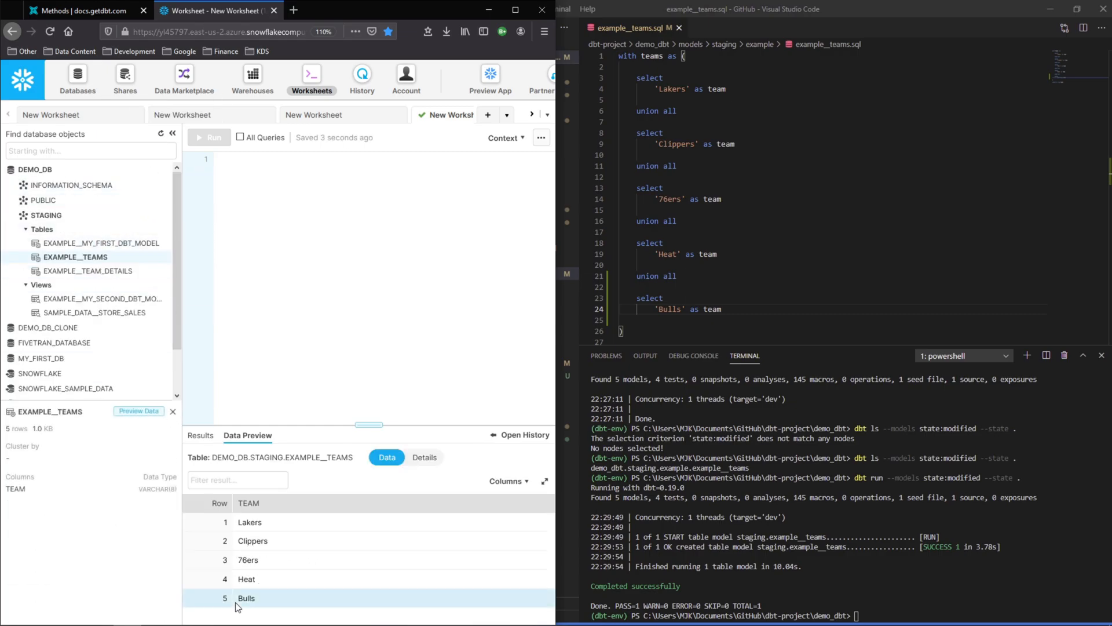
click(77, 10)
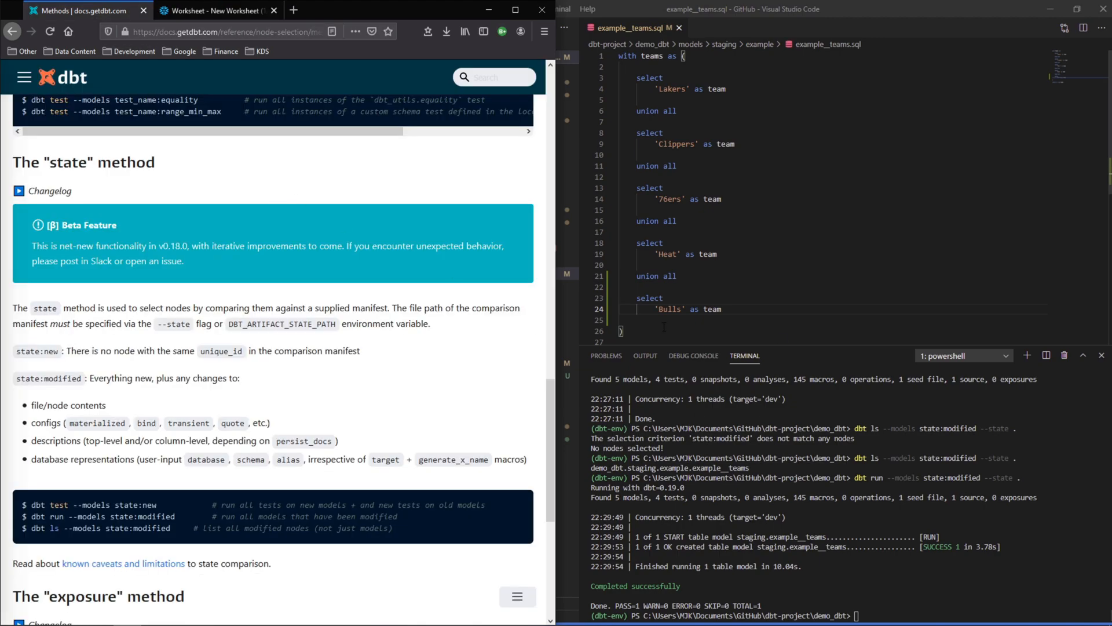